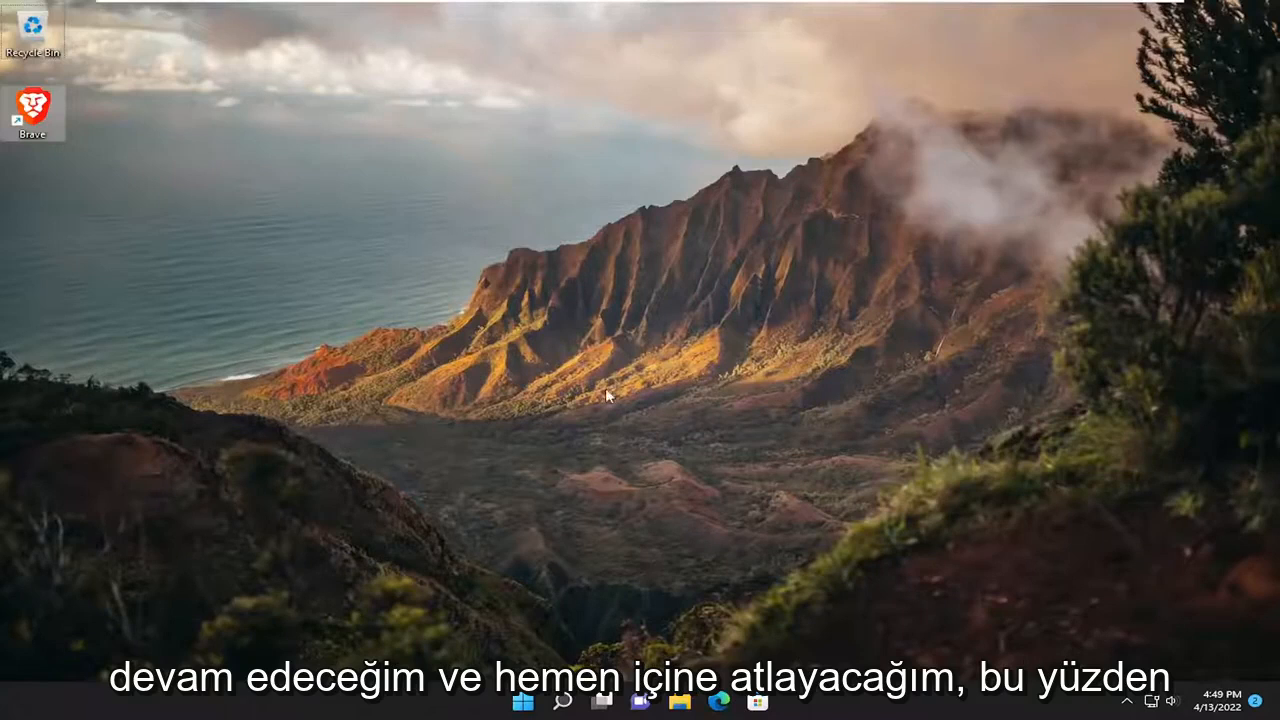
mouse_move(500, 496)
type("apps and features")
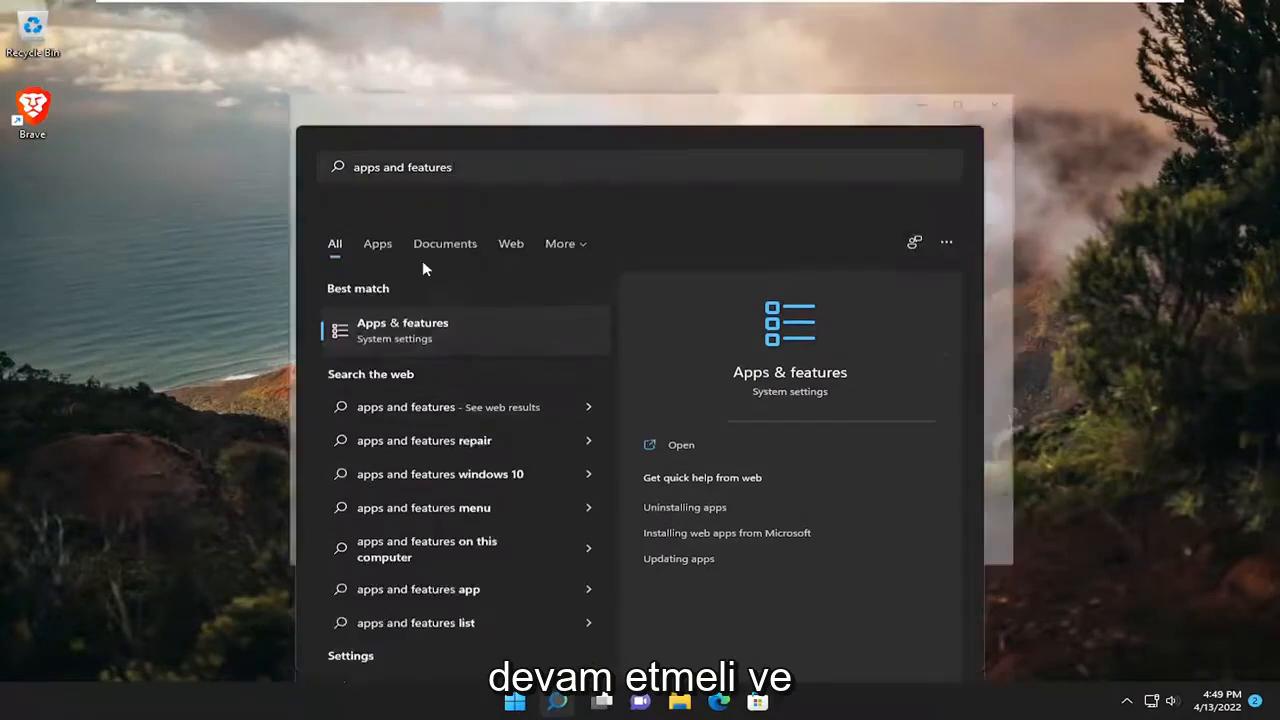
- Filter Apps & features for 'brav' and uninstall Brave from its three-dot menu, confirming removal
left_click(402, 330)
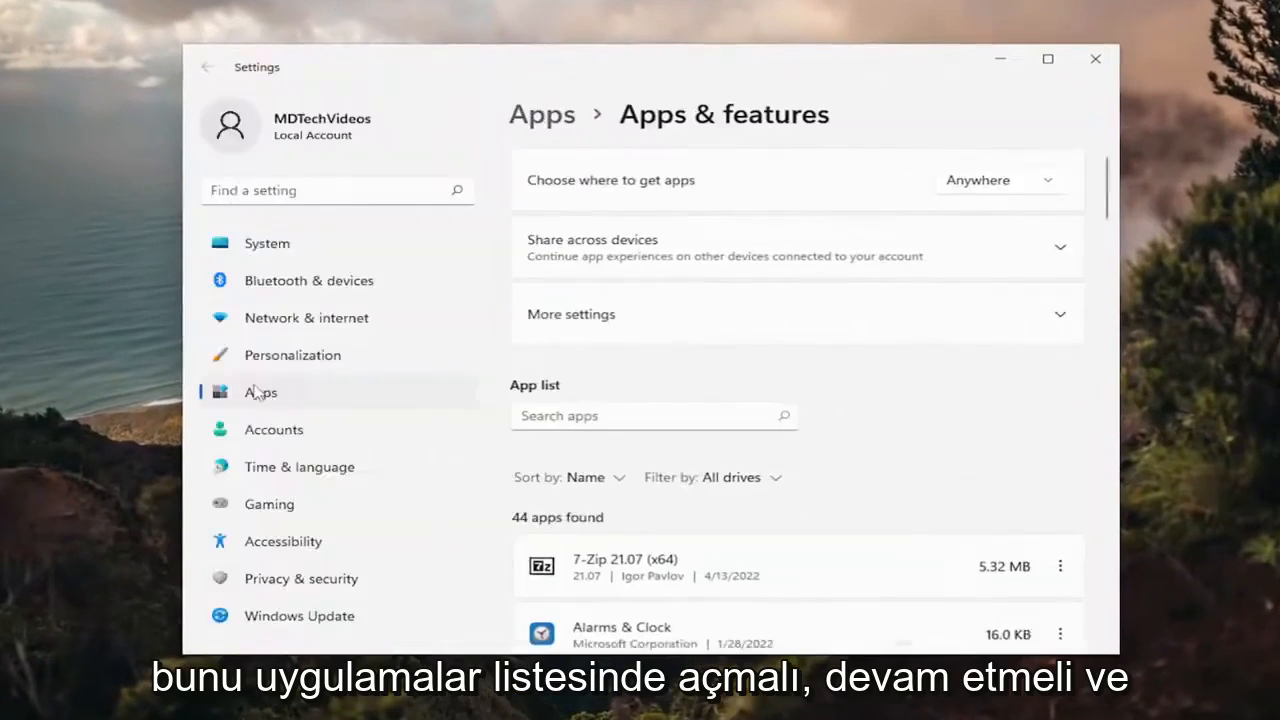
type("brave")
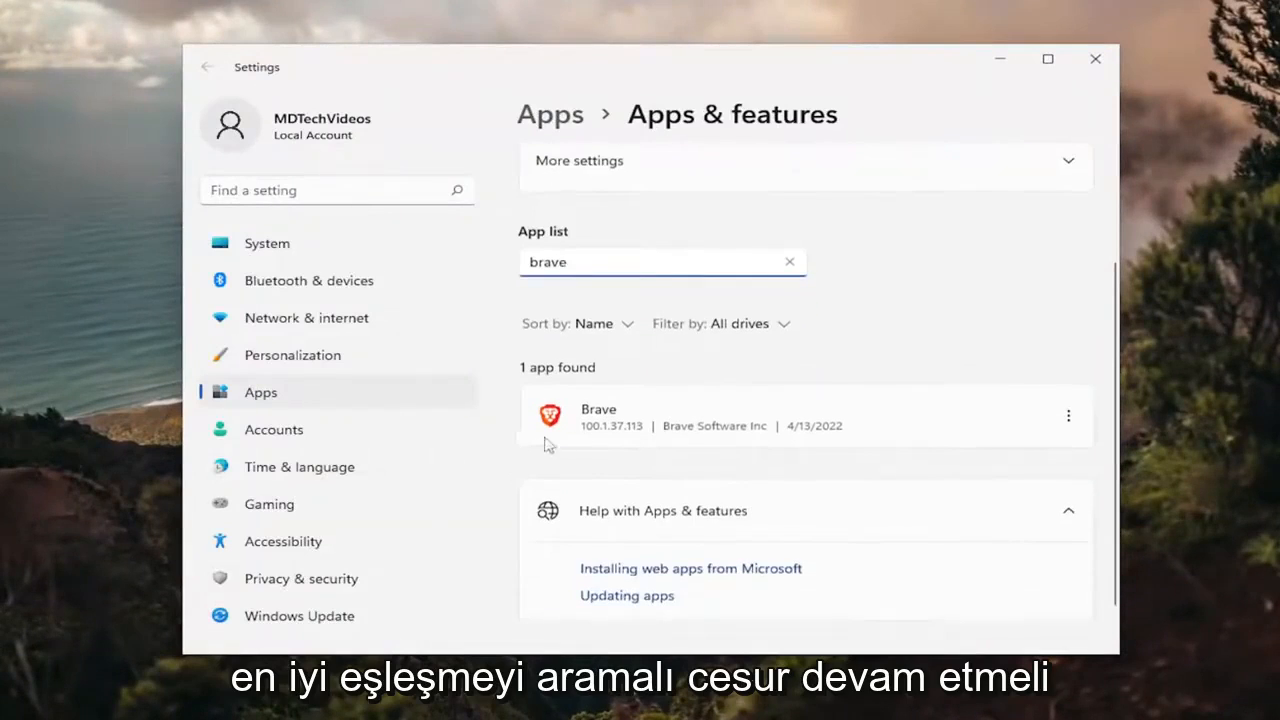
mouse_move(1068, 414)
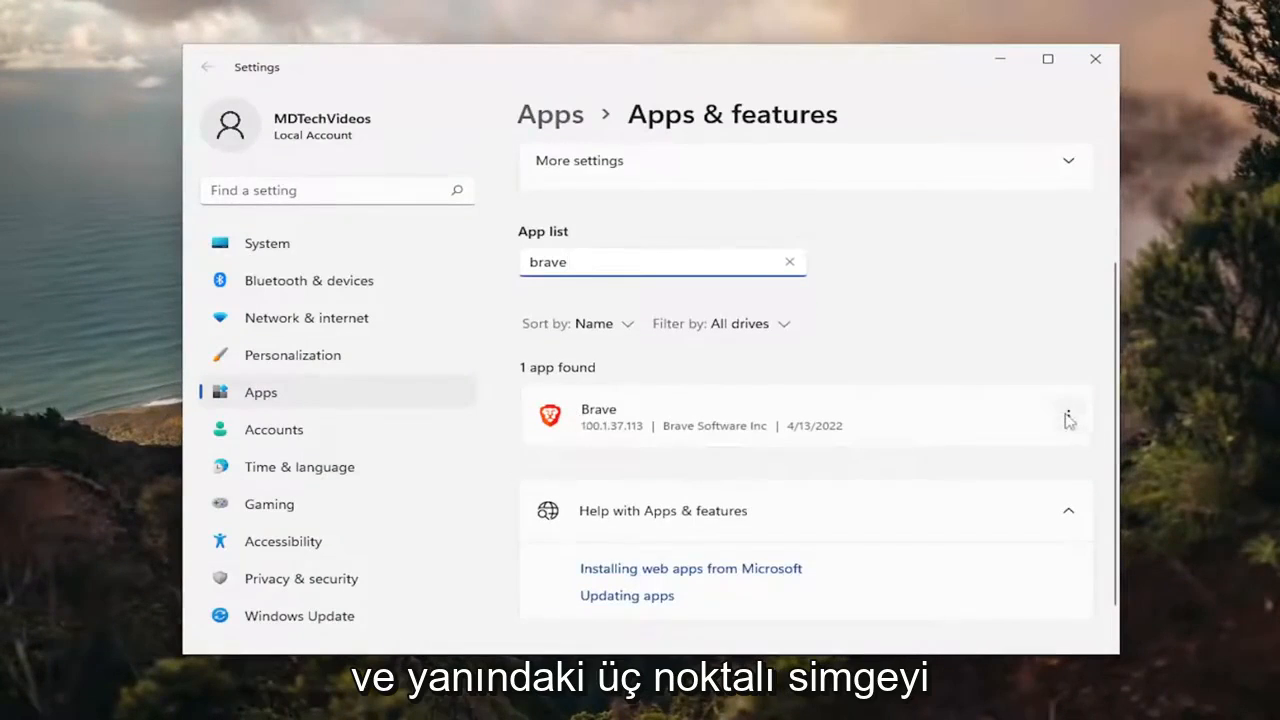
left_click(1068, 414)
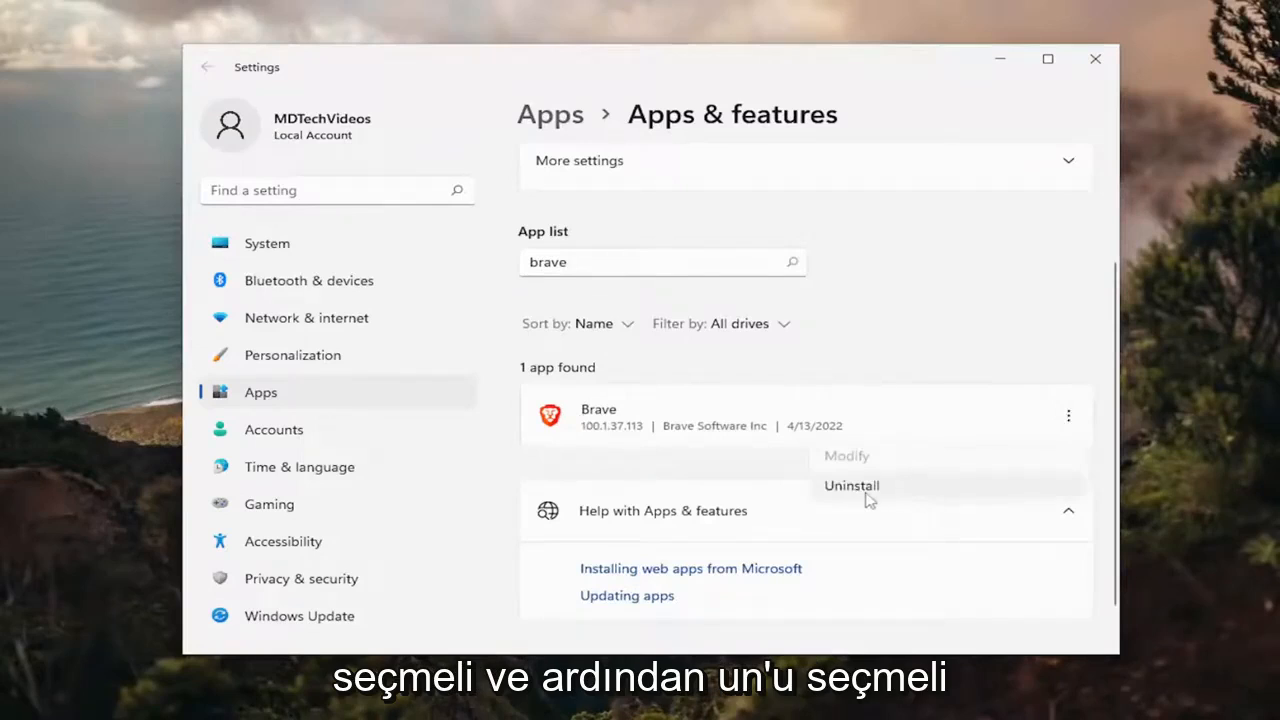
left_click(852, 486)
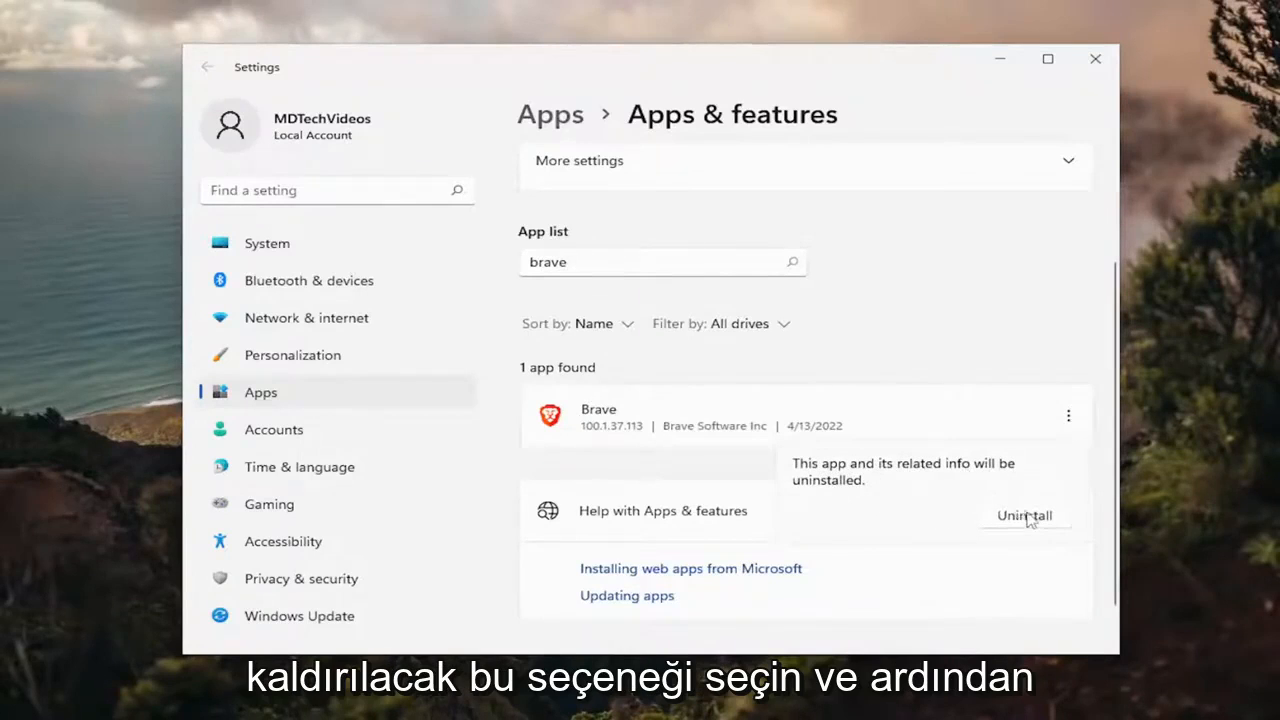
left_click(1024, 516)
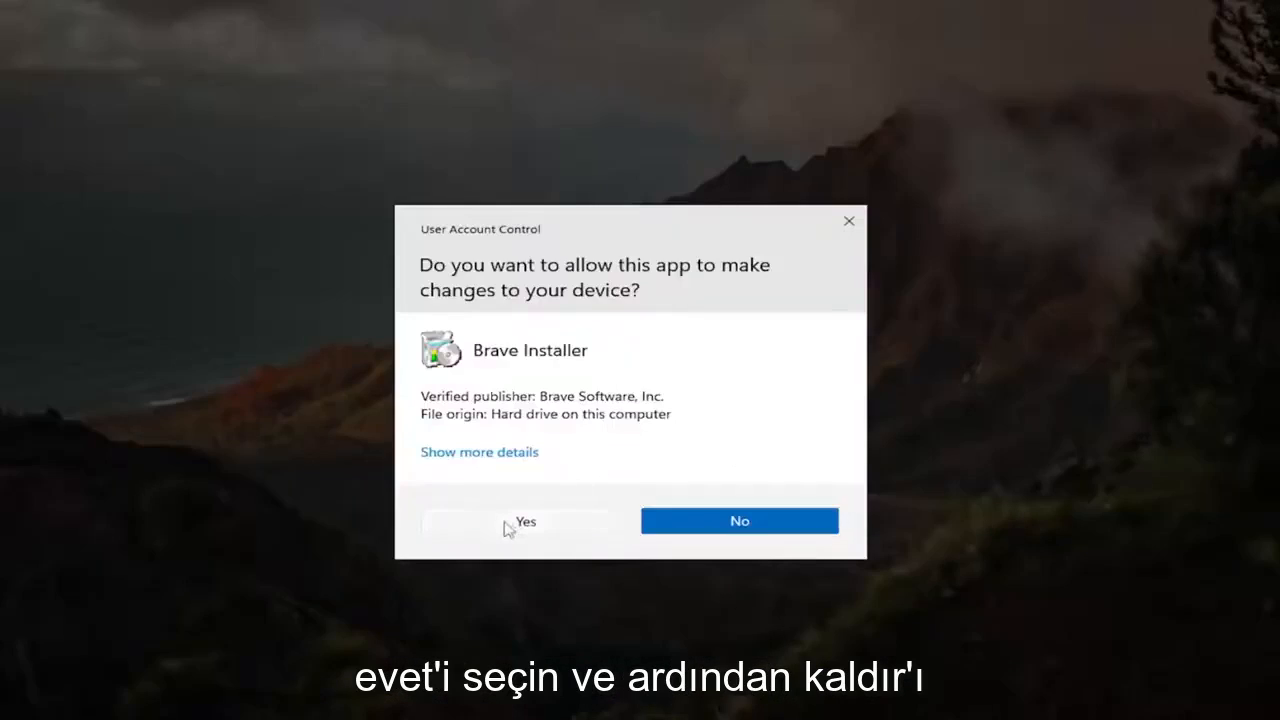
- Allow the Brave installer and uninstall without deleting browsing data
left_click(524, 520)
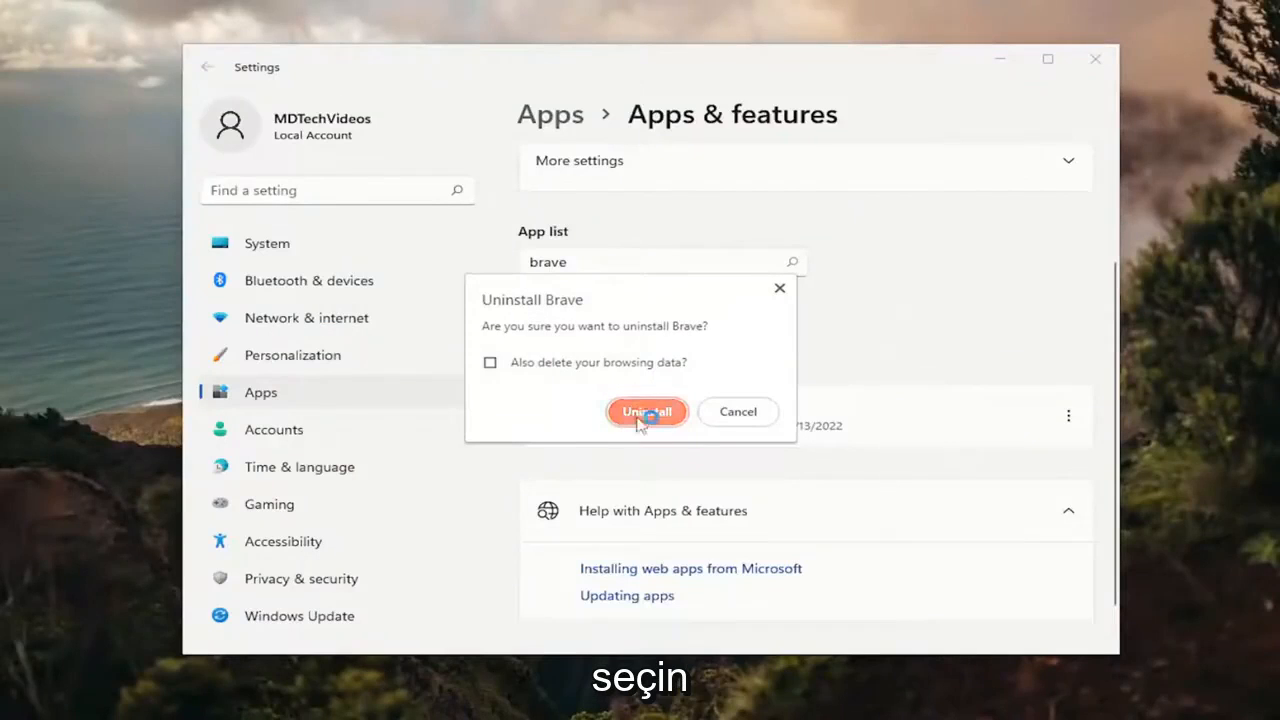
left_click(648, 412)
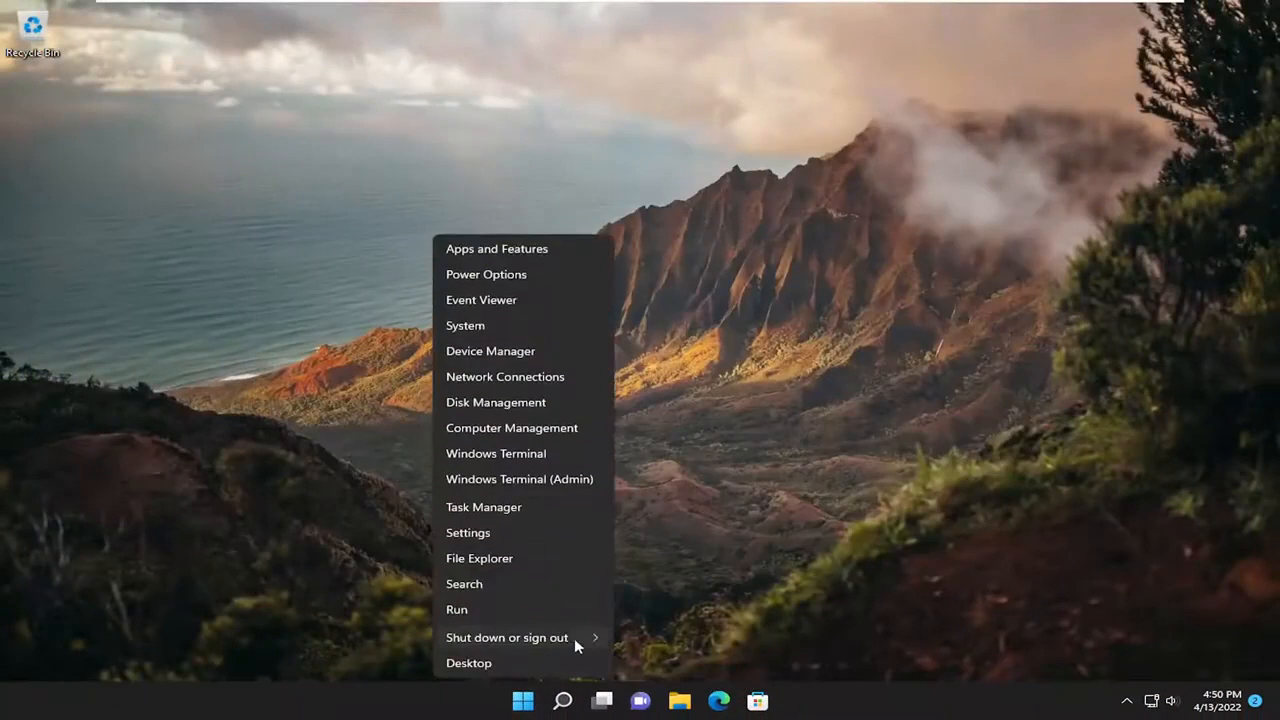
- Launch Google Chrome from the taskbar
left_click(508, 636)
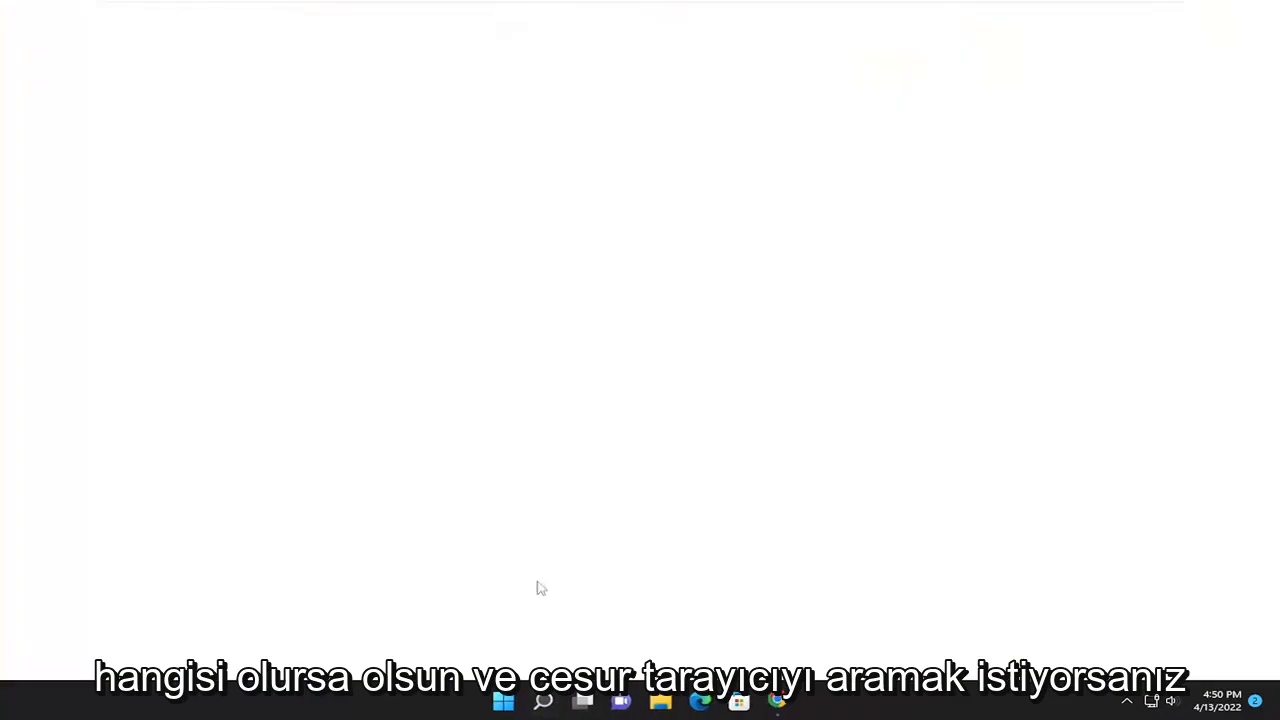
- Download Brave from brave.com and run the BraveBrowserSetup file from the download bar
left_click(776, 700)
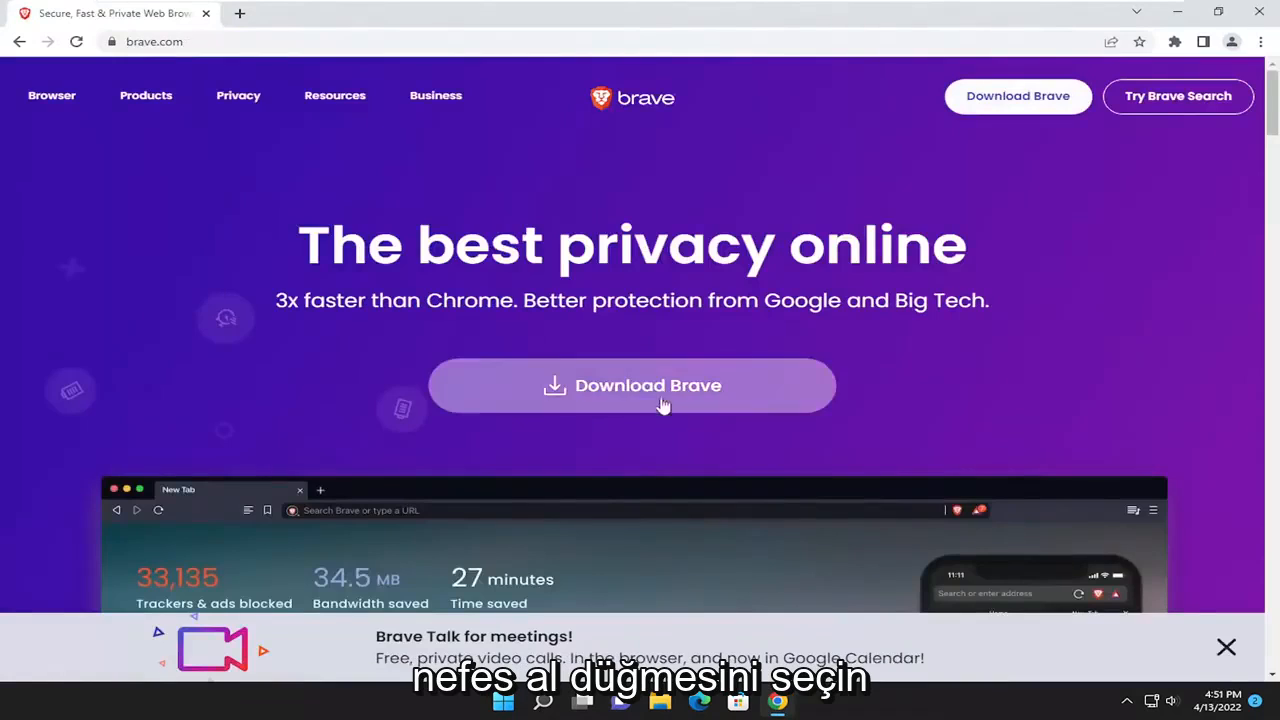
left_click(640, 384)
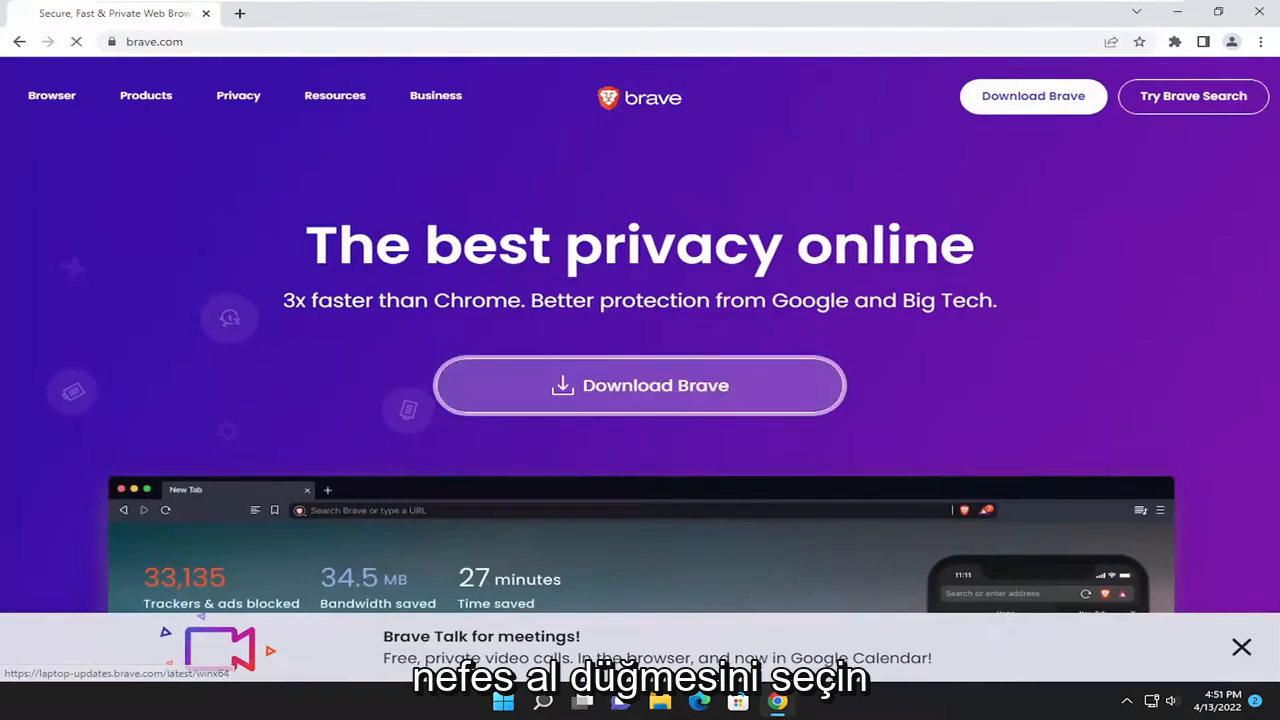
left_click(640, 384)
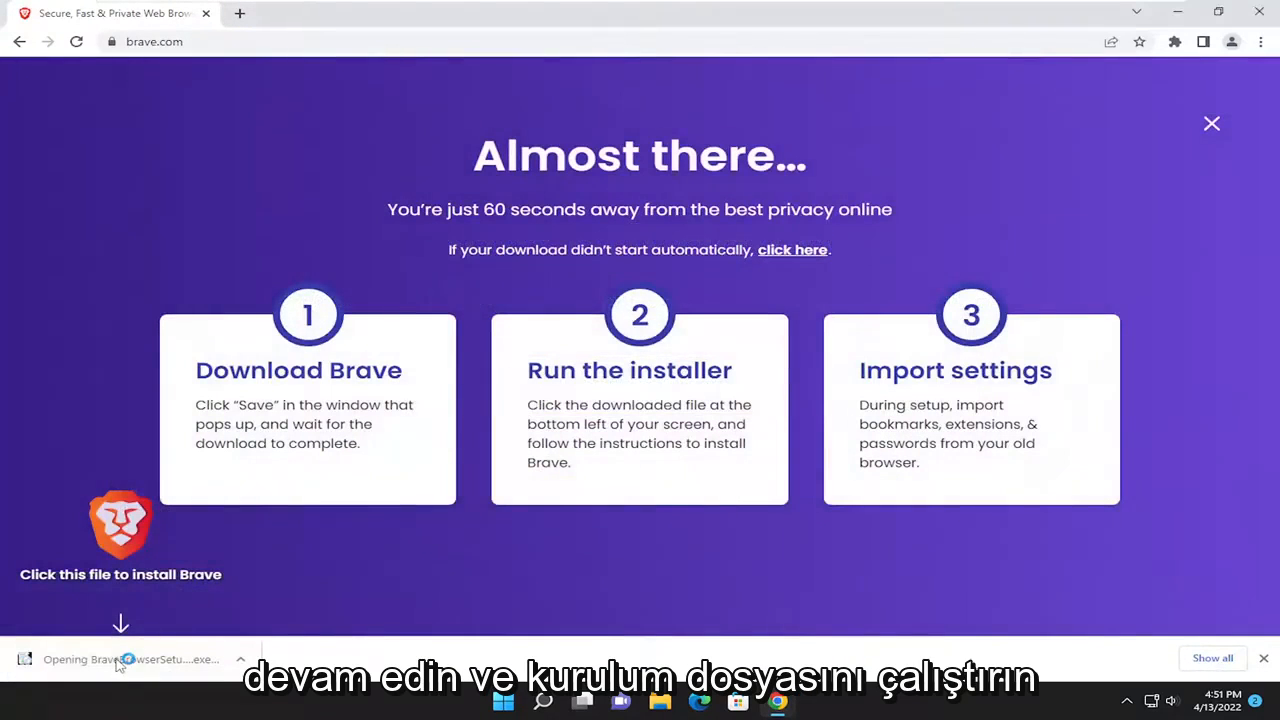
left_click(120, 660)
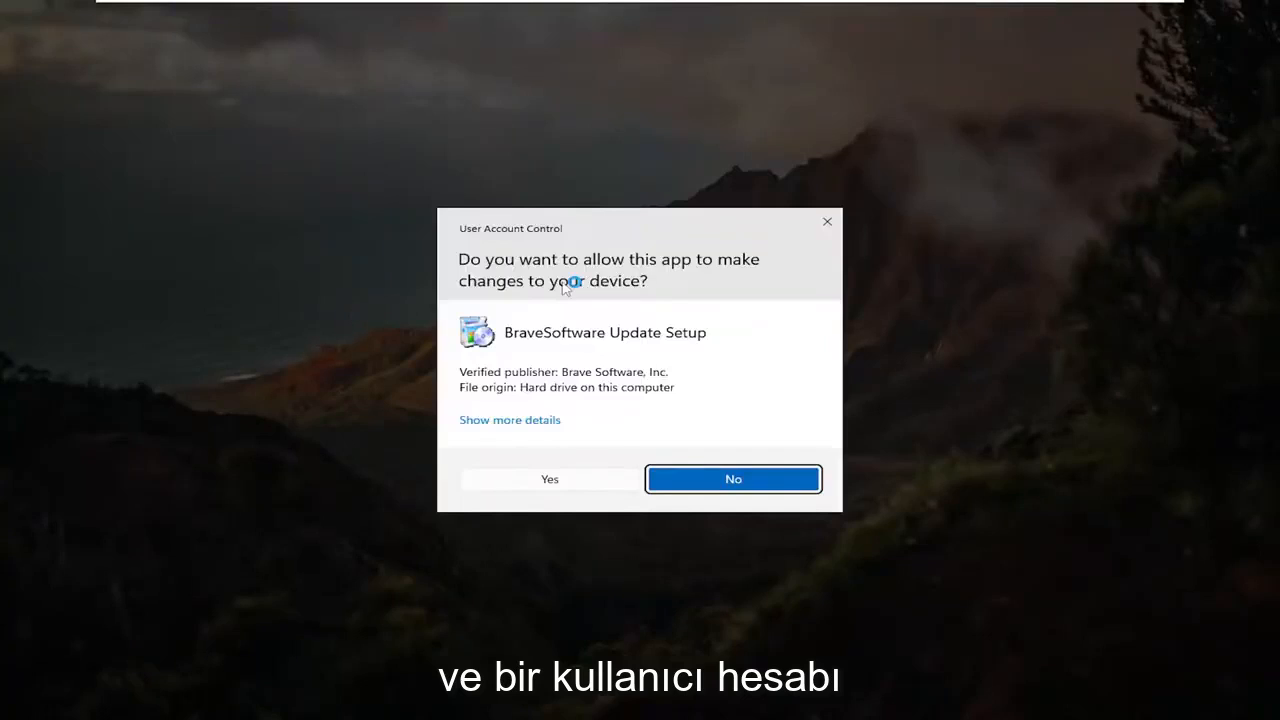
mouse_move(540, 378)
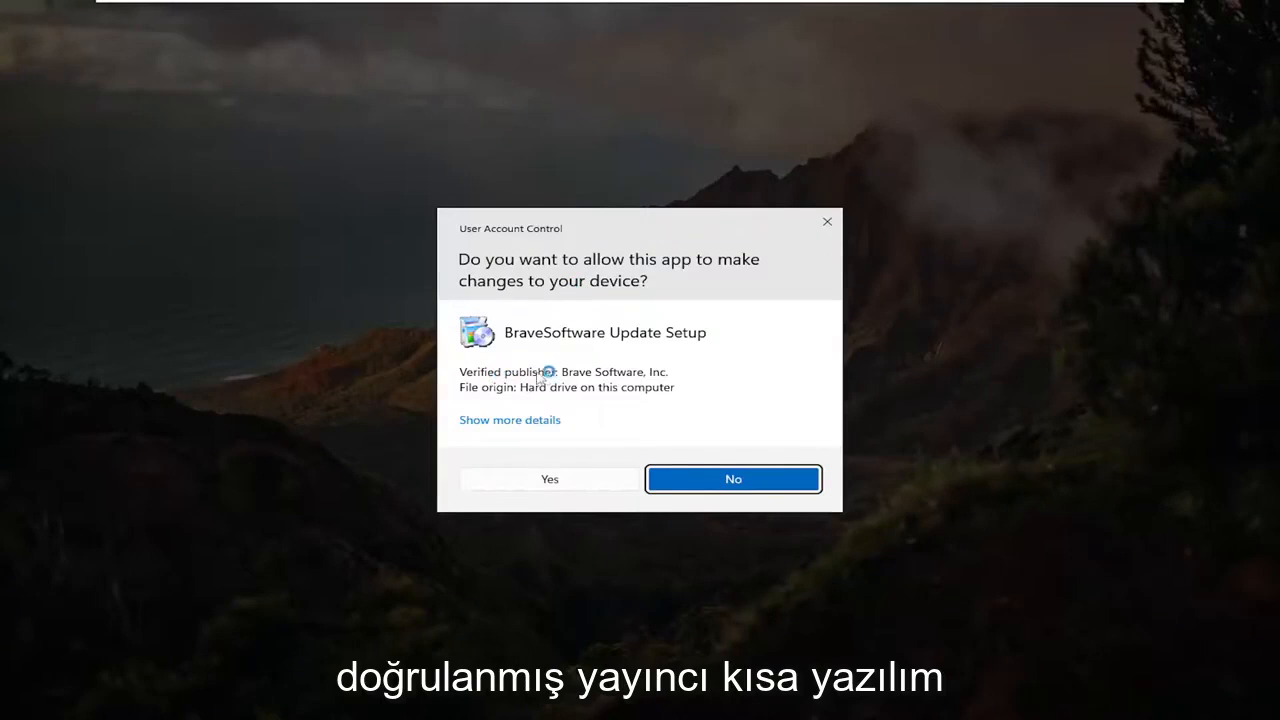
mouse_move(676, 388)
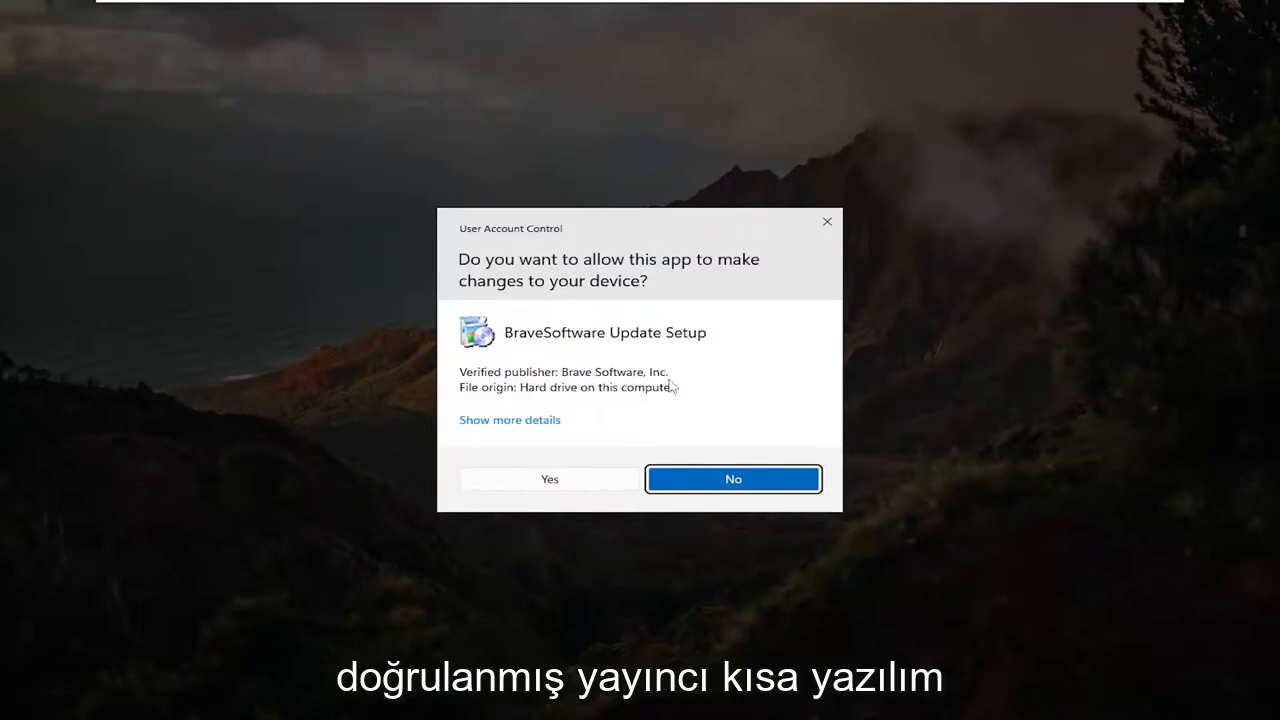
- Approve the User Account Control prompt for BraveSoftware Update Setup
left_click(548, 478)
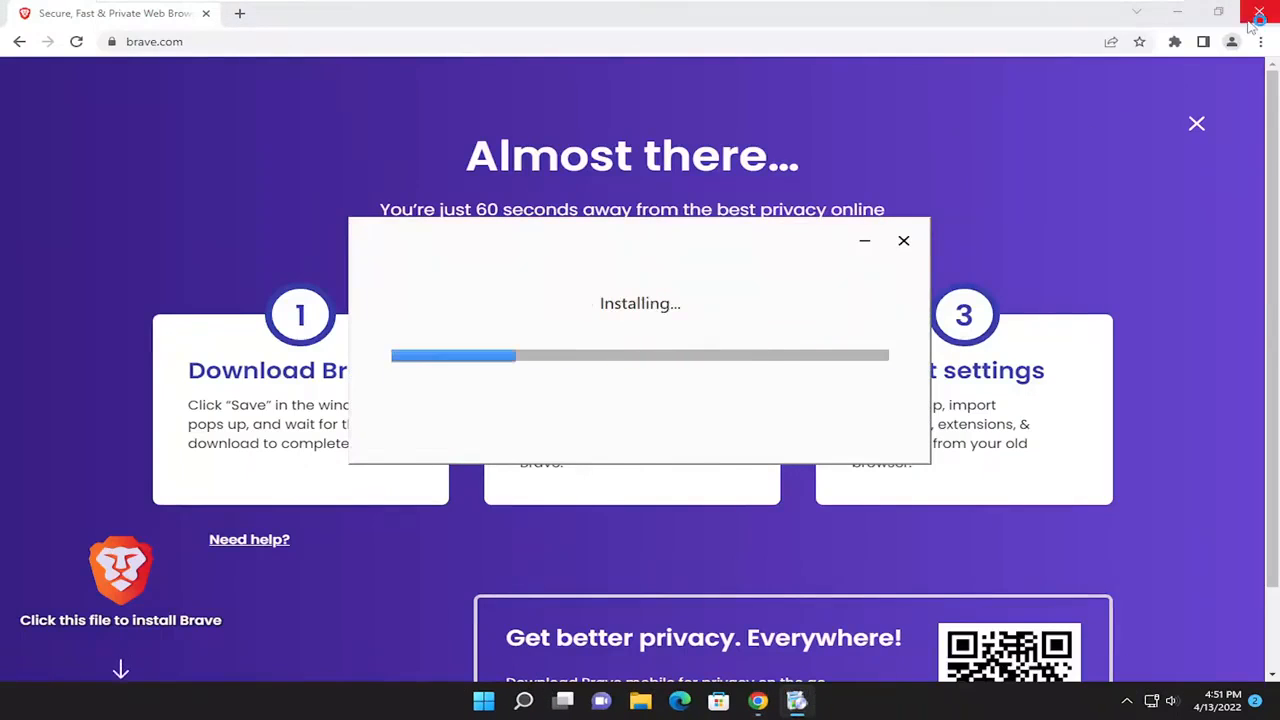
left_click(1260, 12)
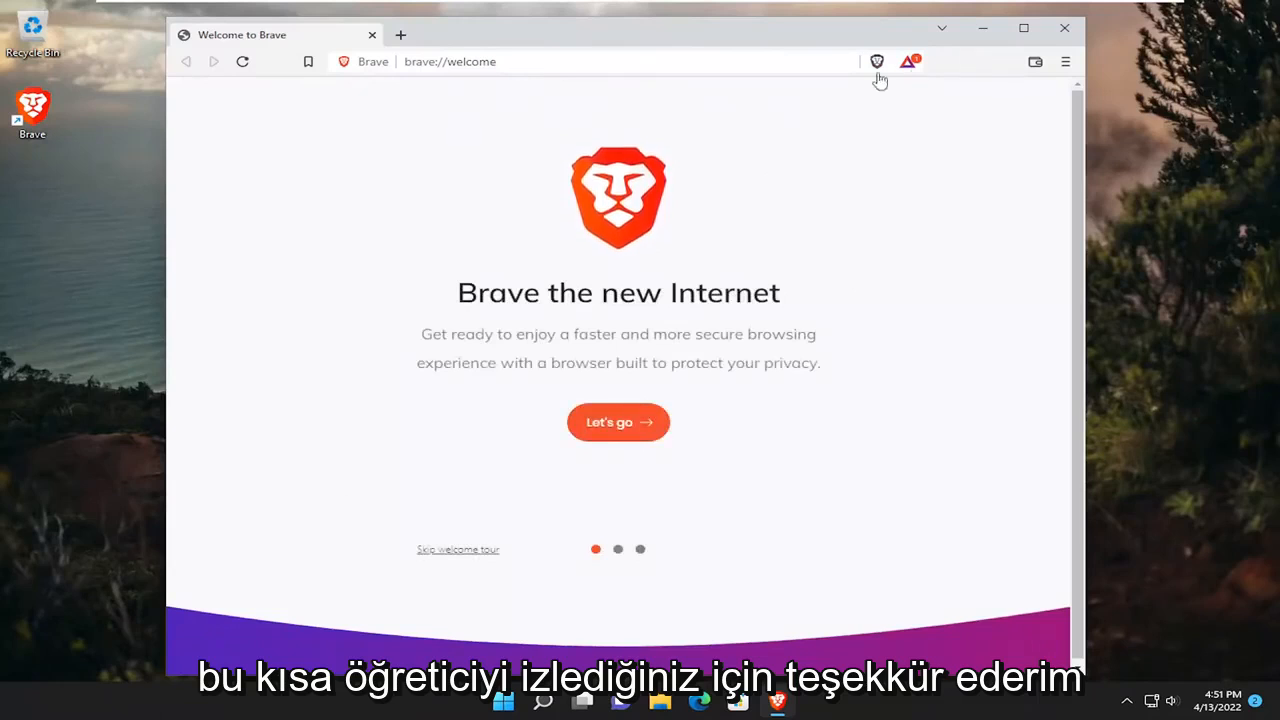
mouse_move(518, 348)
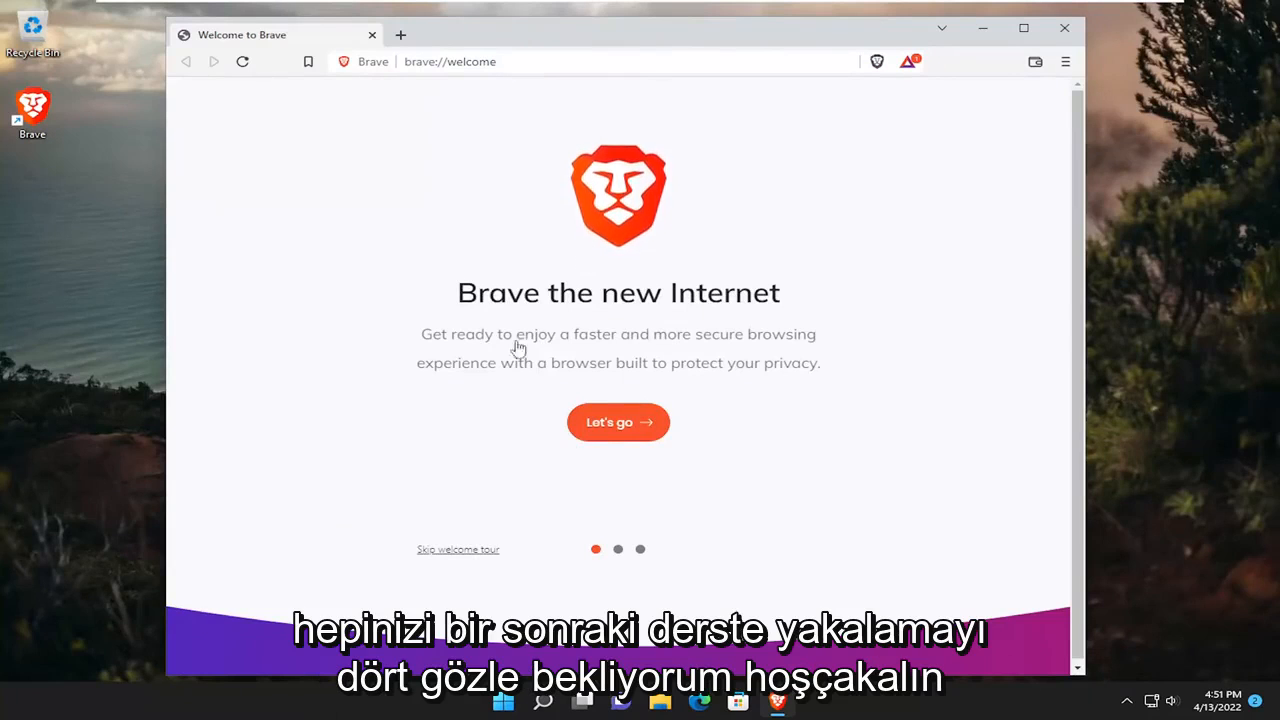